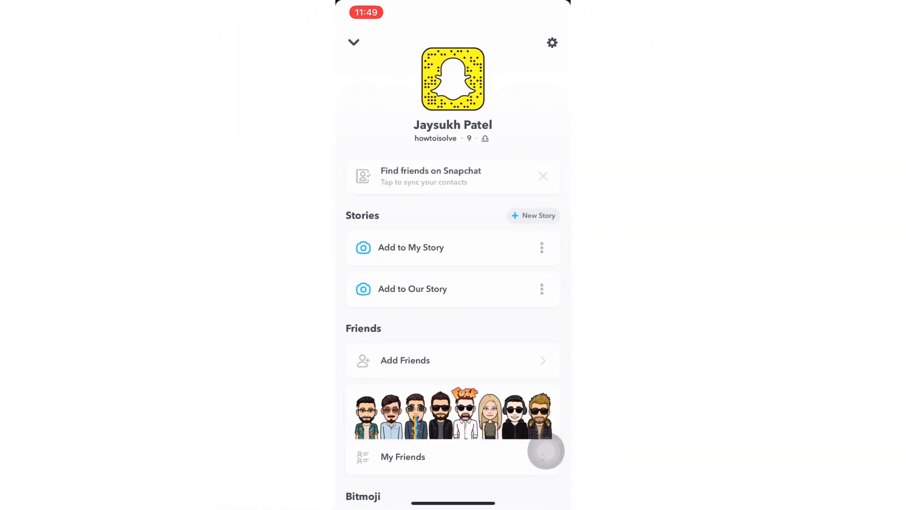
Go from the profile's Settings to the My Data page for downloading account data.
{"action": "left_click", "coordinate": [551, 43]}
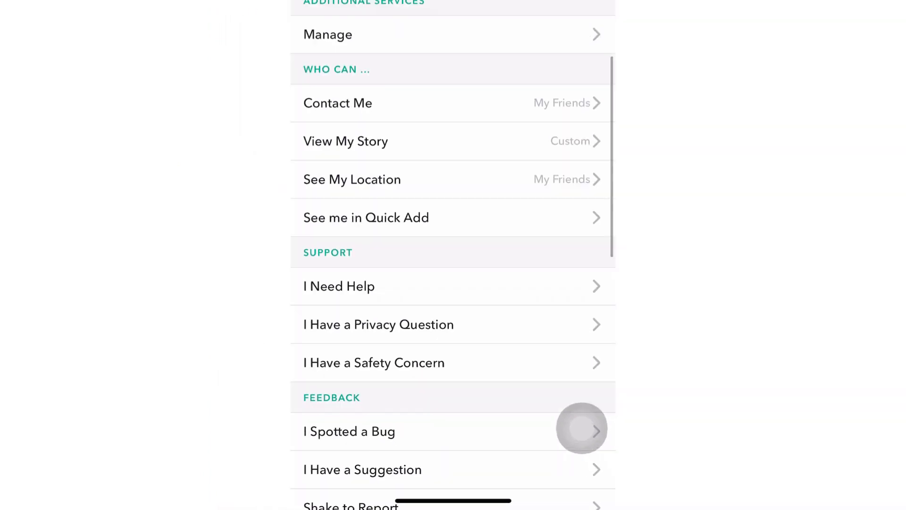
{"action": "scroll", "scroll_direction": "down", "scroll_amount": 3}
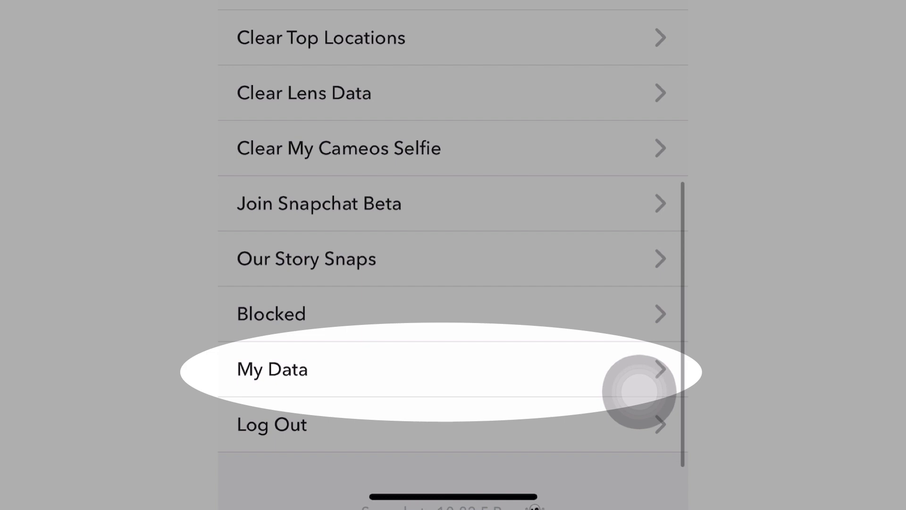
{"action": "left_click", "coordinate": [272, 369]}
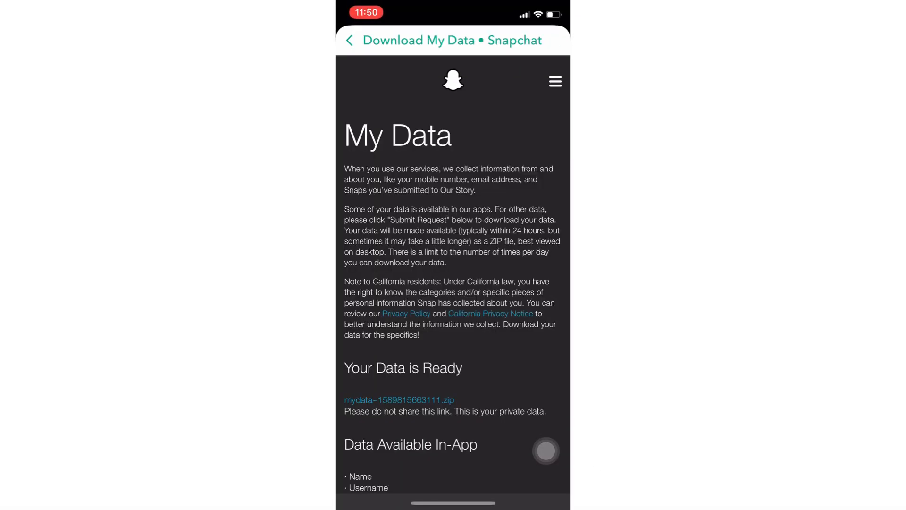
Submit the request for a copy of my data and leave the confirmation page.
{"action": "scroll", "scroll_direction": "down", "scroll_amount": 3}
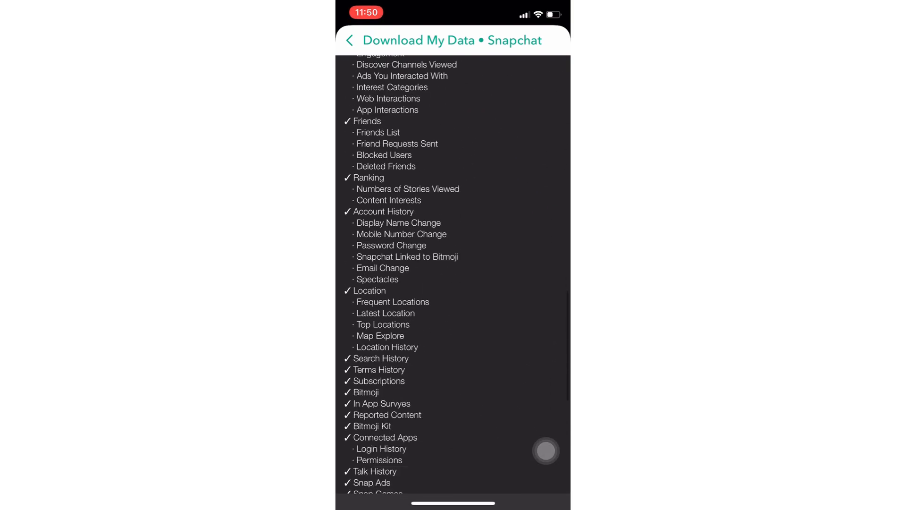
{"action": "scroll", "scroll_direction": "down", "scroll_amount": 3}
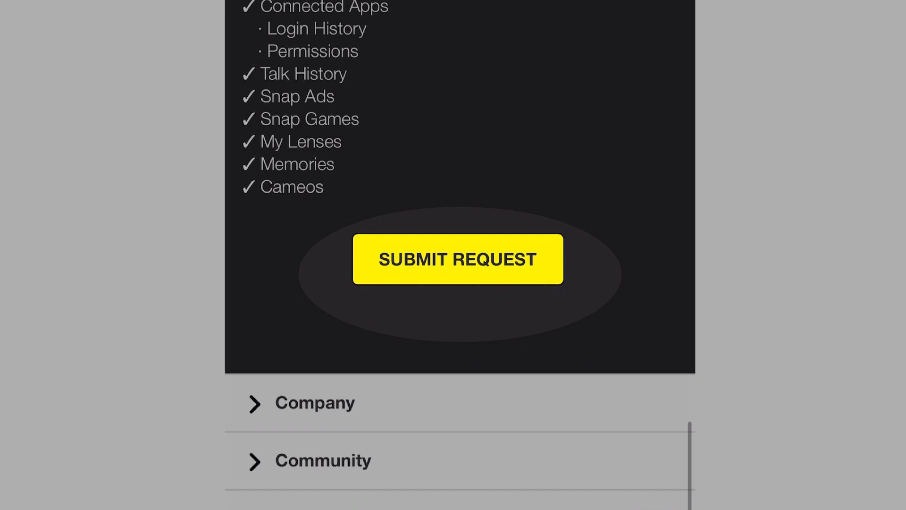
{"action": "left_click", "coordinate": [457, 258]}
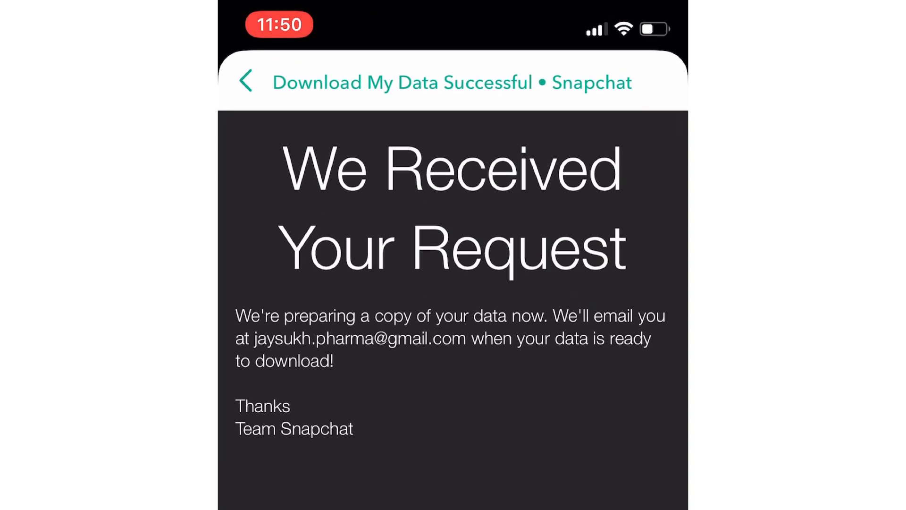
{"action": "scroll", "scroll_direction": "down", "scroll_amount": 3}
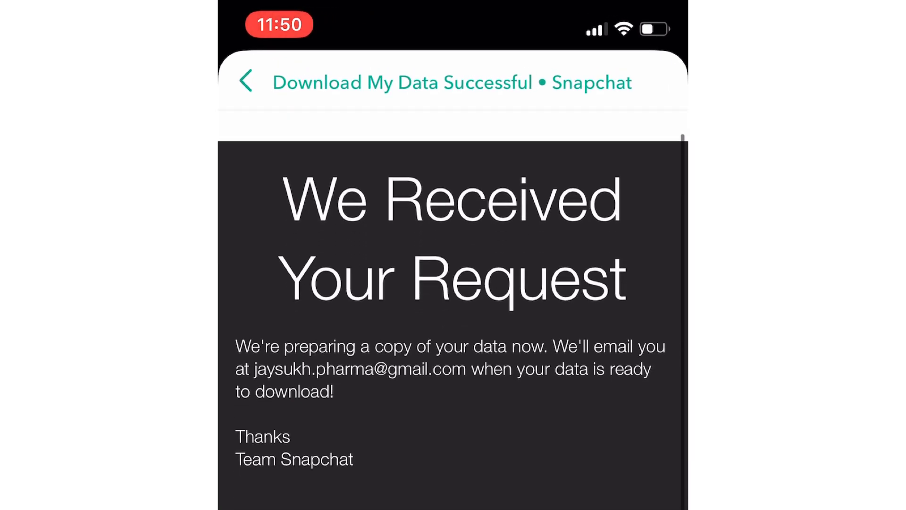
{"action": "scroll", "scroll_direction": "up", "scroll_amount": 3}
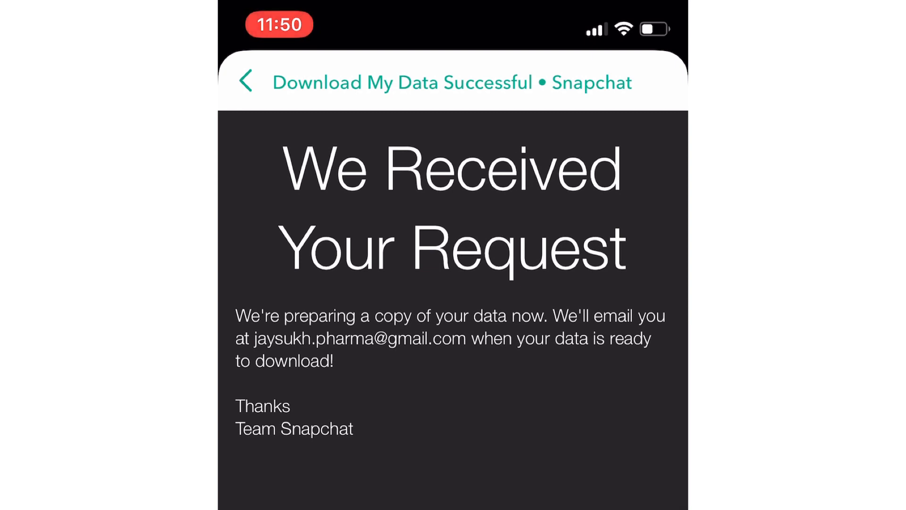
{"action": "left_click", "coordinate": [248, 81]}
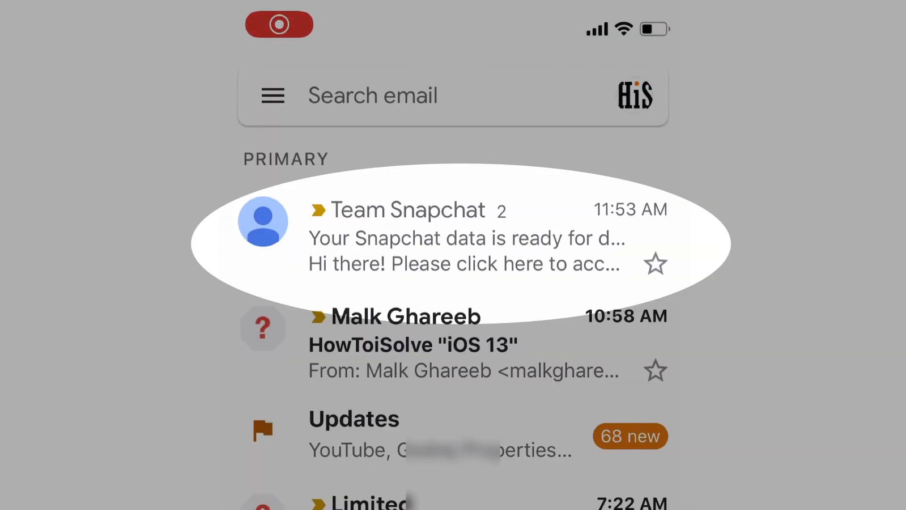
Open the Team Snapchat email saying the Snapchat data is ready for download.
{"action": "left_click", "coordinate": [406, 237]}
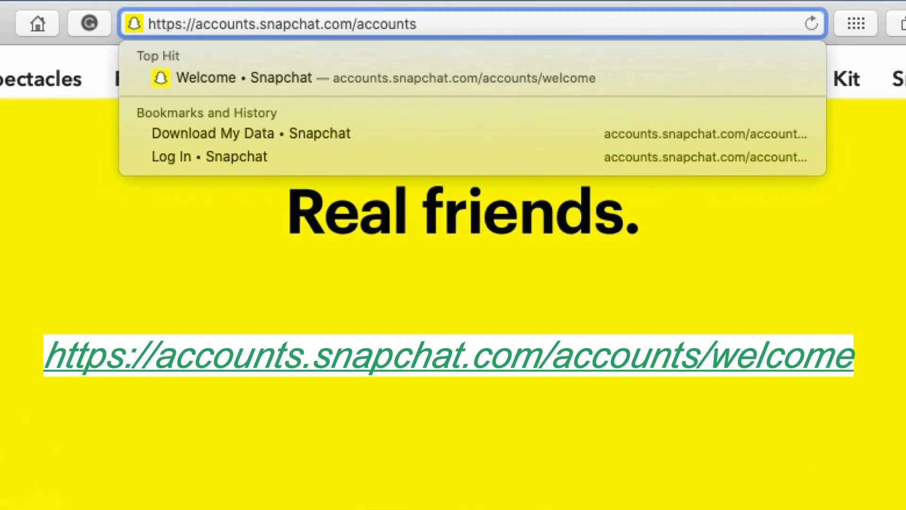
{"action": "mouse_move", "coordinate": [445, 78]}
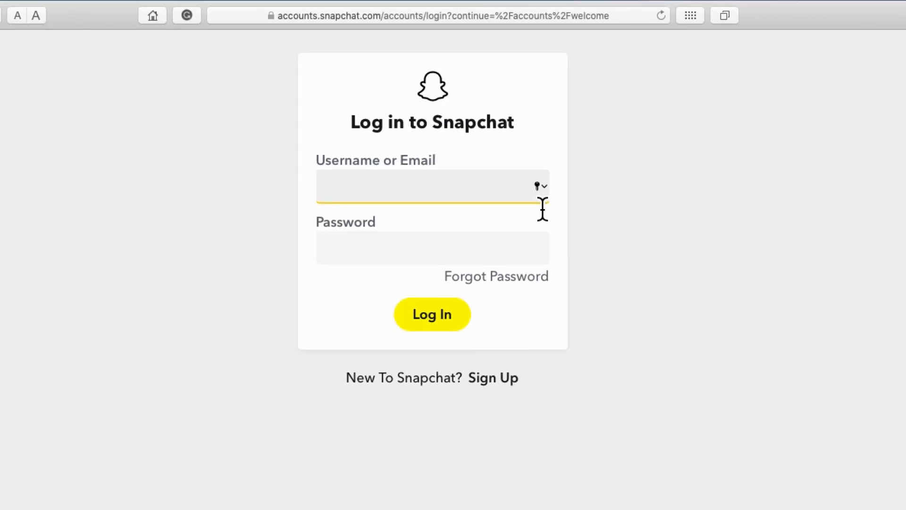
Sign in to accounts.snapchat.com with the saved username and password.
{"action": "left_click", "coordinate": [537, 186]}
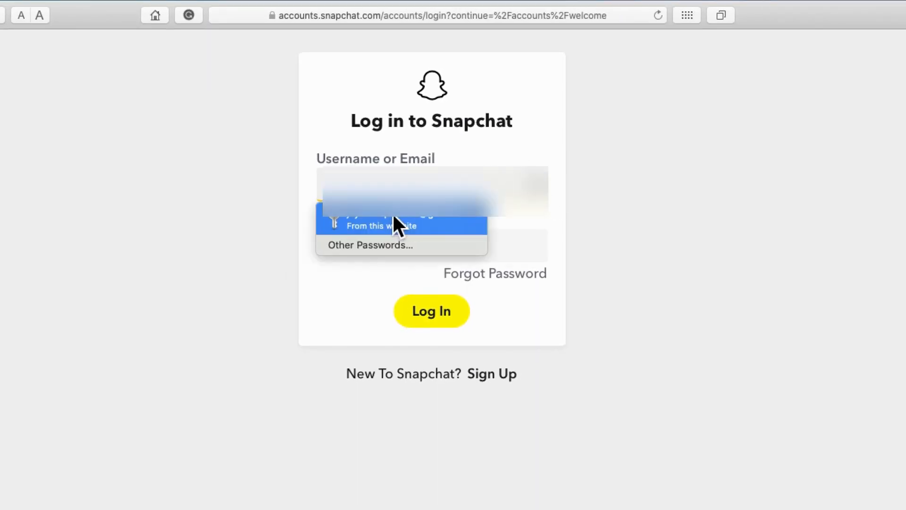
{"action": "left_click", "coordinate": [400, 221]}
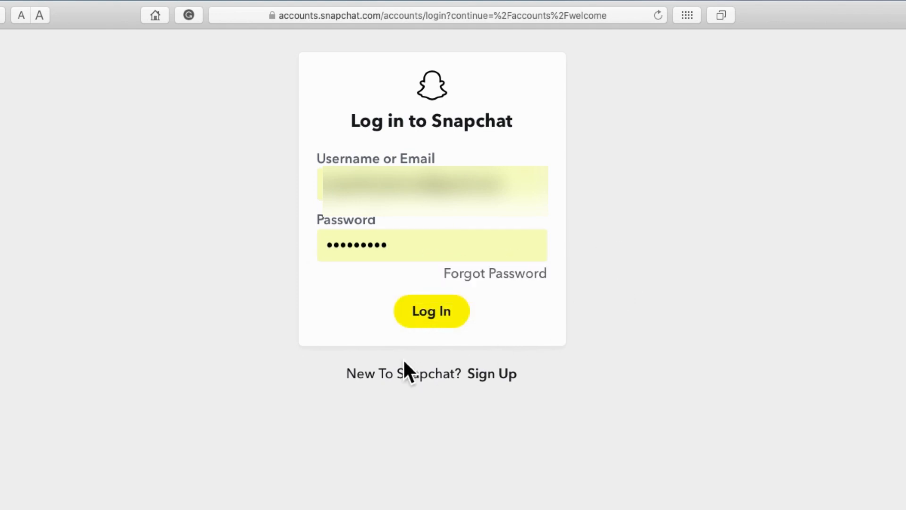
{"action": "left_click", "coordinate": [432, 310]}
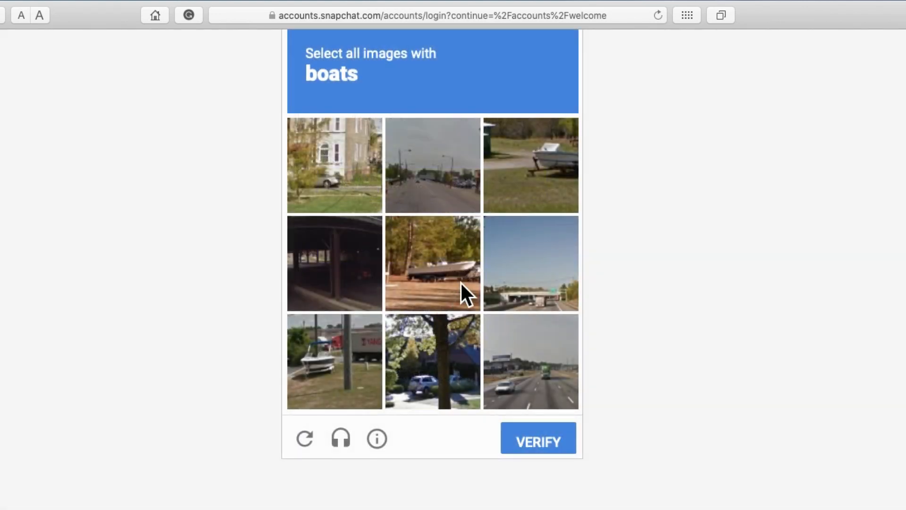
Pass the boat image check and complete the login to Manage My Account.
{"action": "left_click", "coordinate": [530, 165]}
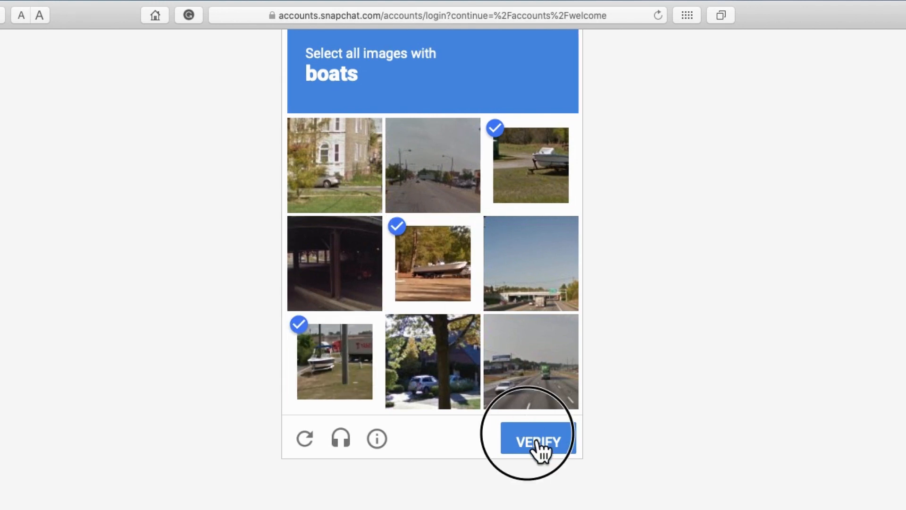
{"action": "left_click", "coordinate": [534, 437]}
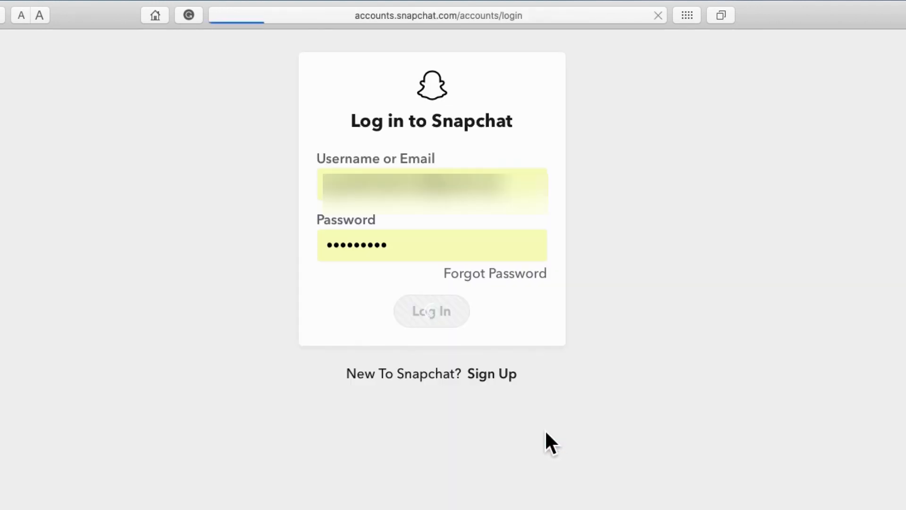
{"action": "left_click", "coordinate": [432, 311]}
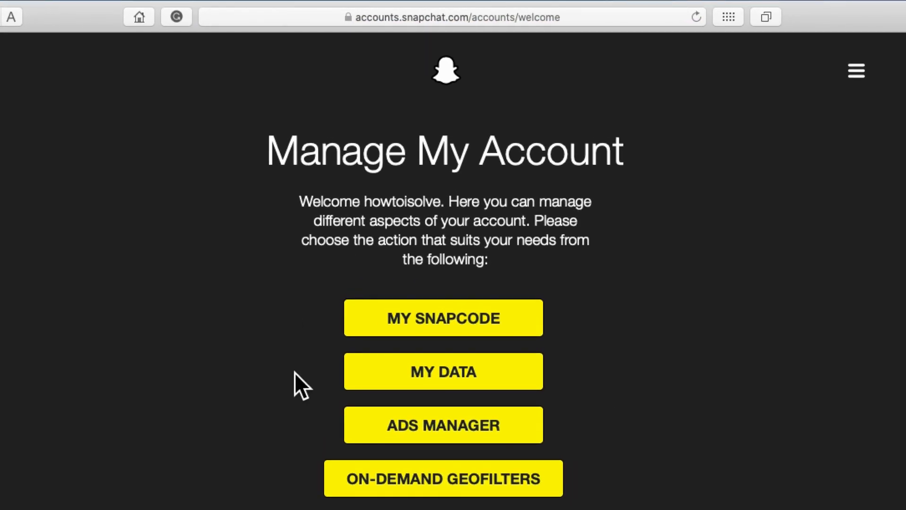
From Manage My Account, submit and confirm the data download request on the My Data page.
{"action": "scroll", "scroll_direction": "down", "scroll_amount": 3}
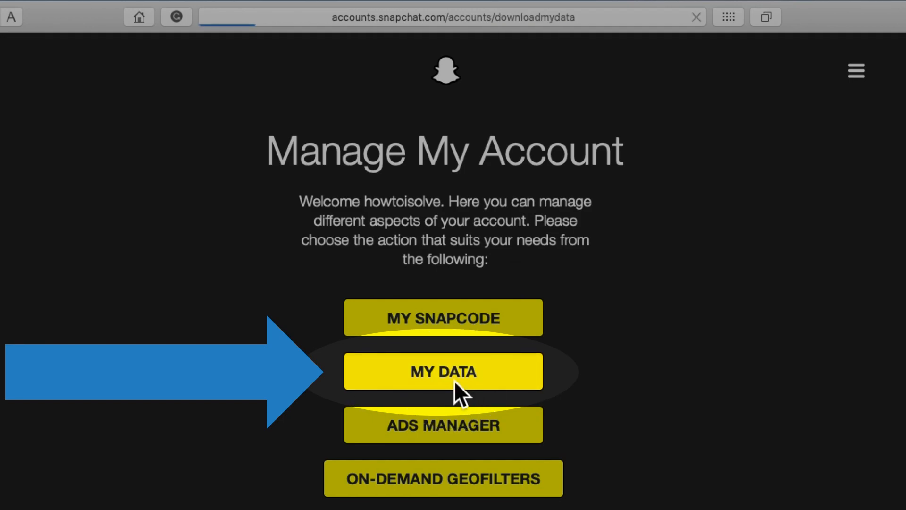
{"action": "left_click", "coordinate": [442, 371]}
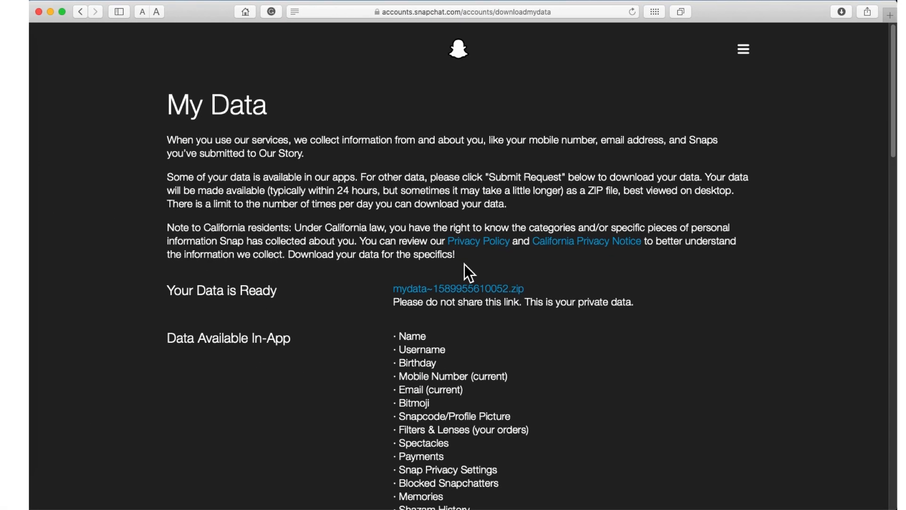
{"action": "scroll", "scroll_direction": "down", "scroll_amount": 3}
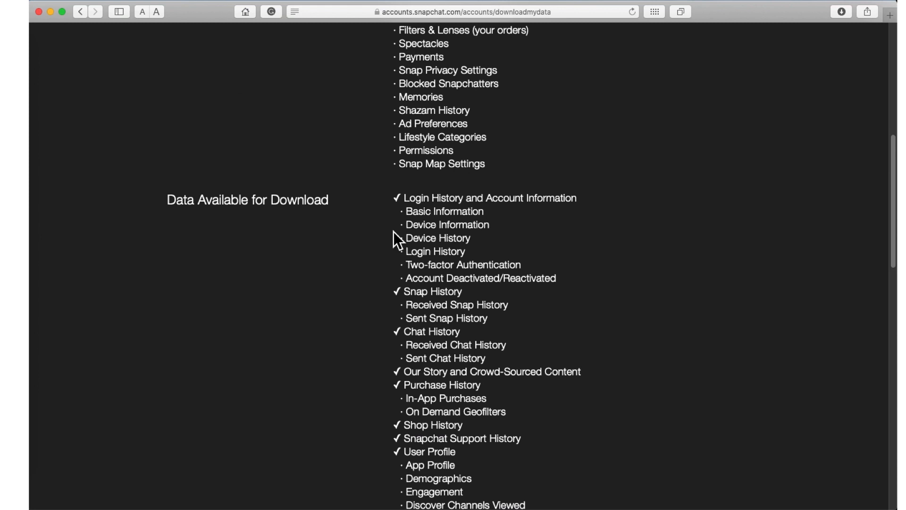
{"action": "scroll", "scroll_direction": "down", "scroll_amount": 3}
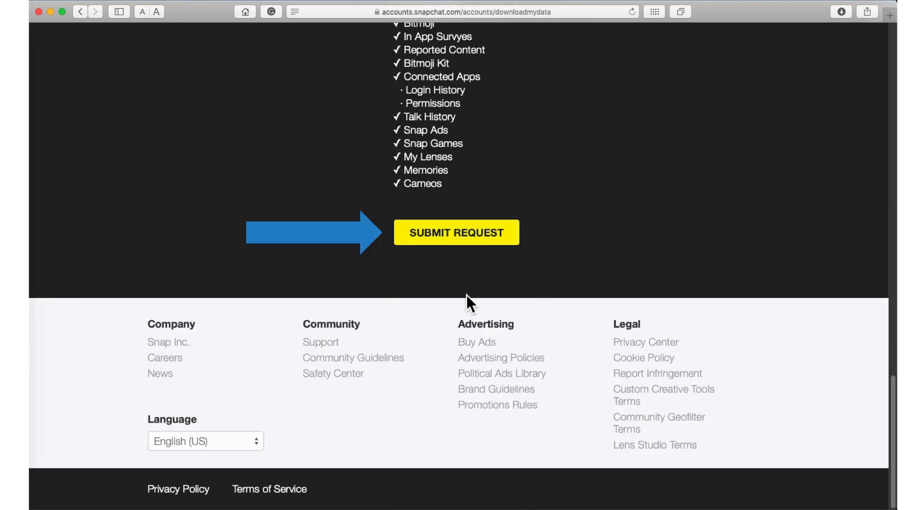
{"action": "mouse_move", "coordinate": [483, 257]}
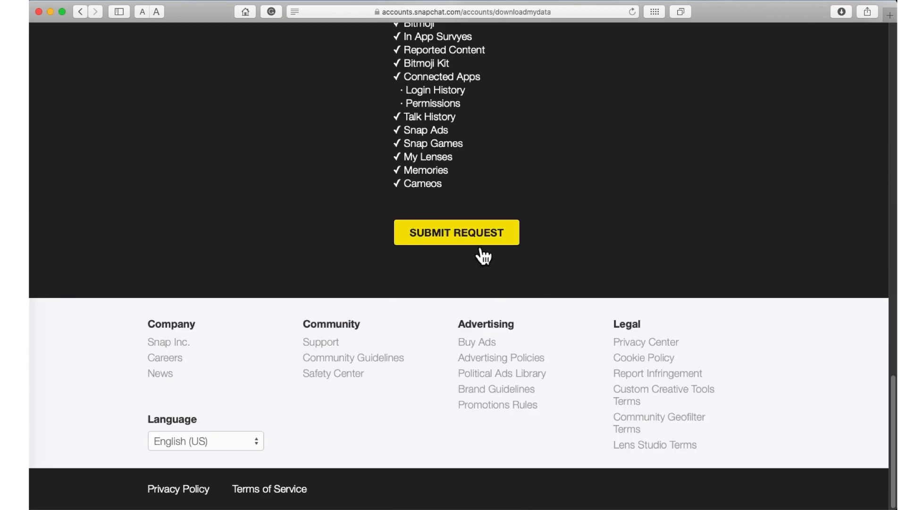
{"action": "left_click", "coordinate": [456, 232]}
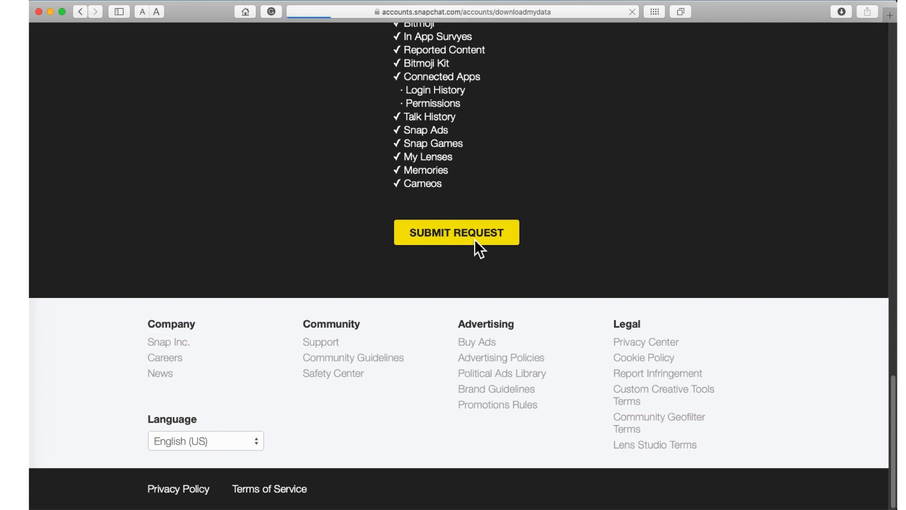
{"action": "left_click", "coordinate": [456, 232]}
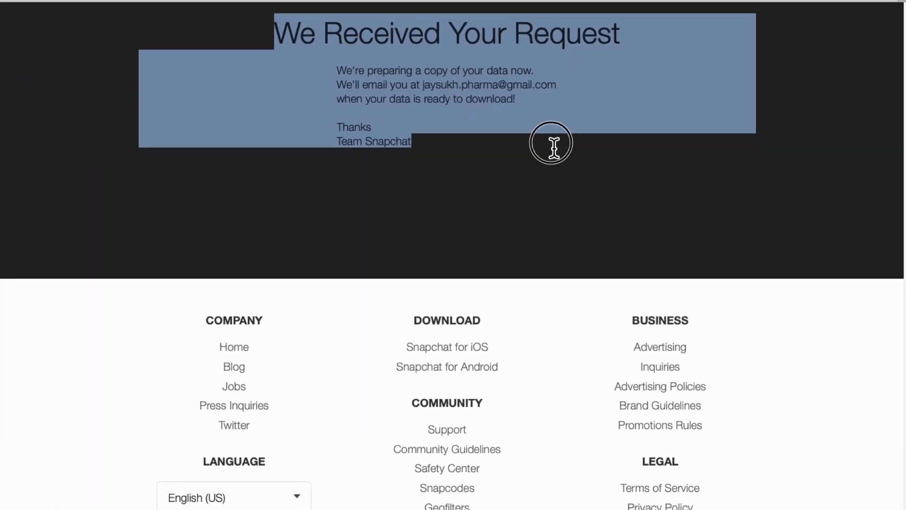
{"action": "left_click", "coordinate": [676, 9]}
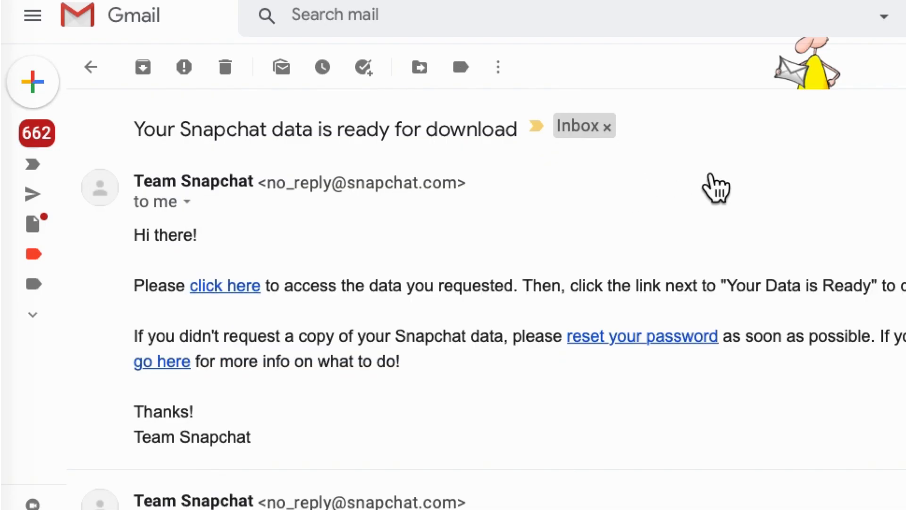
Scroll the data-ready email down to the mydata ZIP download link.
{"action": "scroll", "scroll_direction": "down", "scroll_amount": 3}
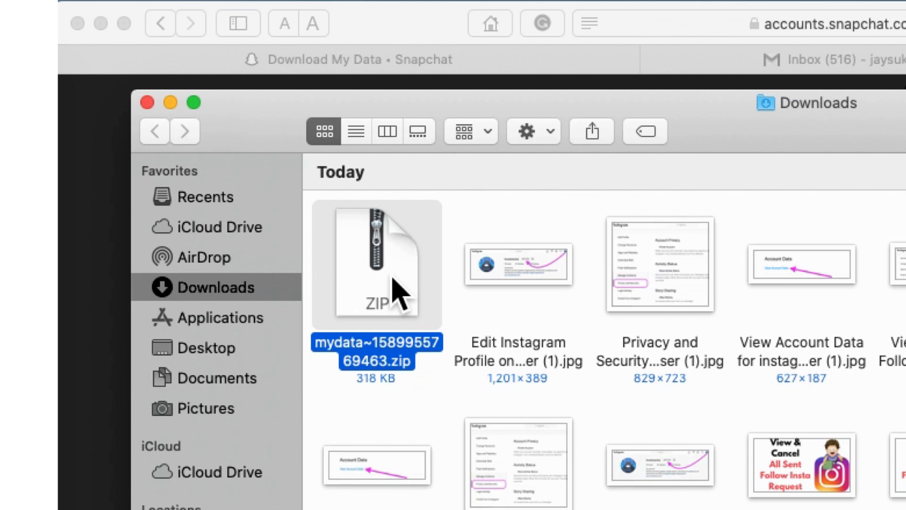
Extract the Snapchat data ZIP in Downloads and open the extracted folder.
{"action": "right_click", "coordinate": [375, 265]}
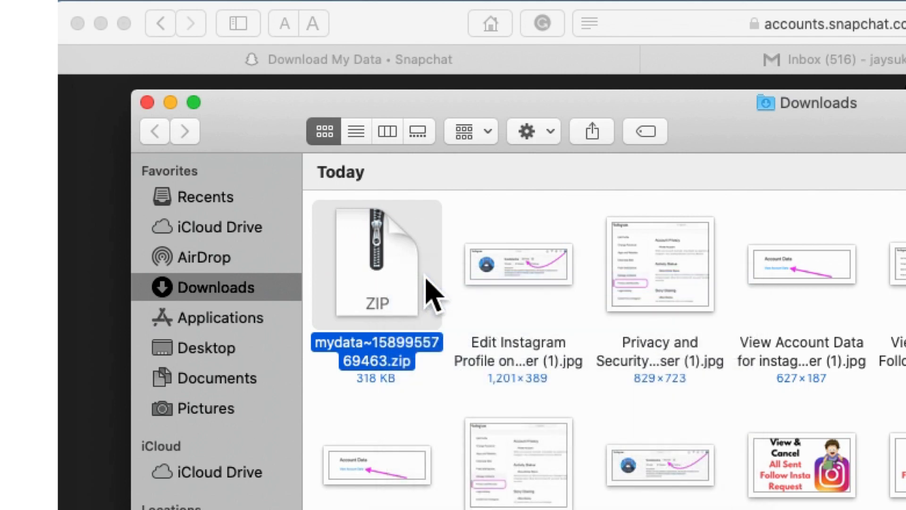
{"action": "double_click", "coordinate": [374, 264]}
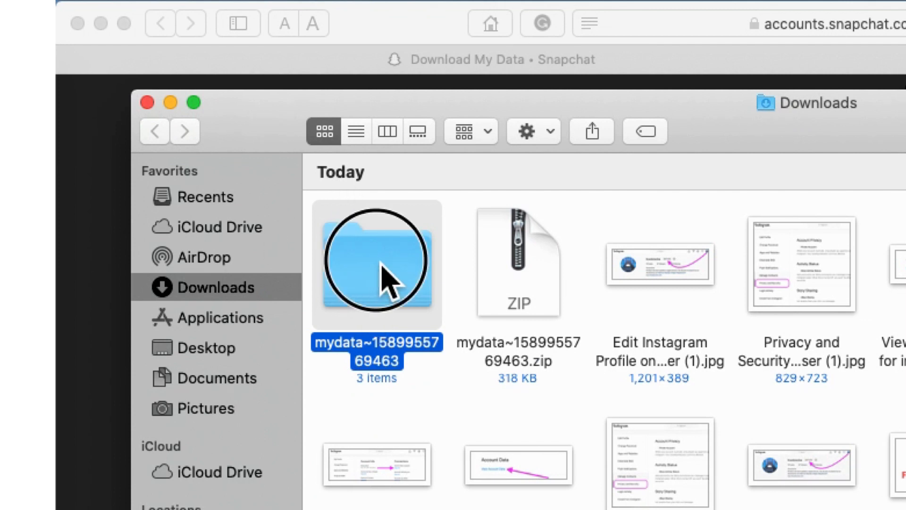
{"action": "double_click", "coordinate": [377, 264]}
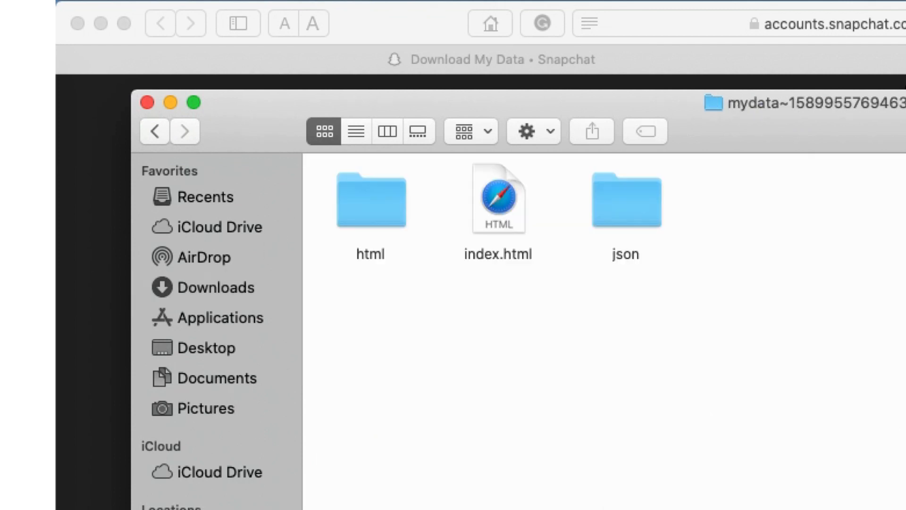
Select index.html and bring up its Open With options for a browser.
{"action": "left_click", "coordinate": [498, 200]}
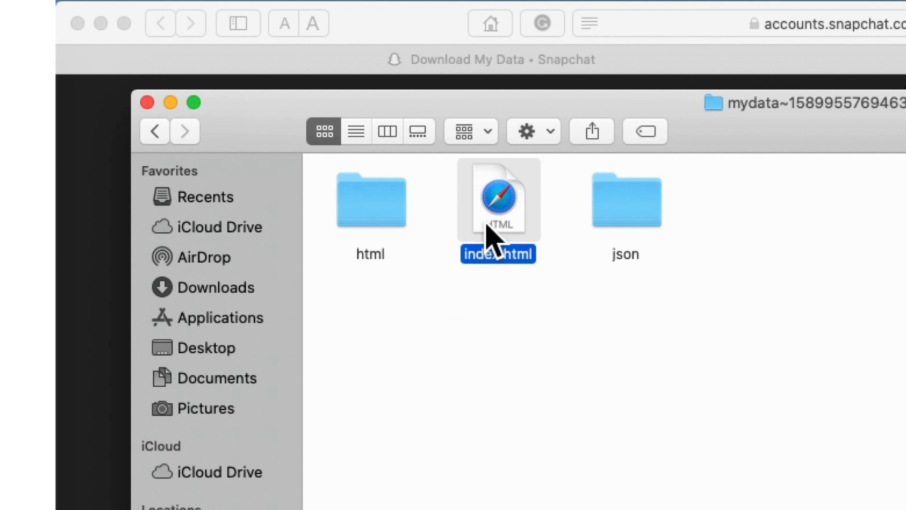
{"action": "right_click", "coordinate": [497, 199]}
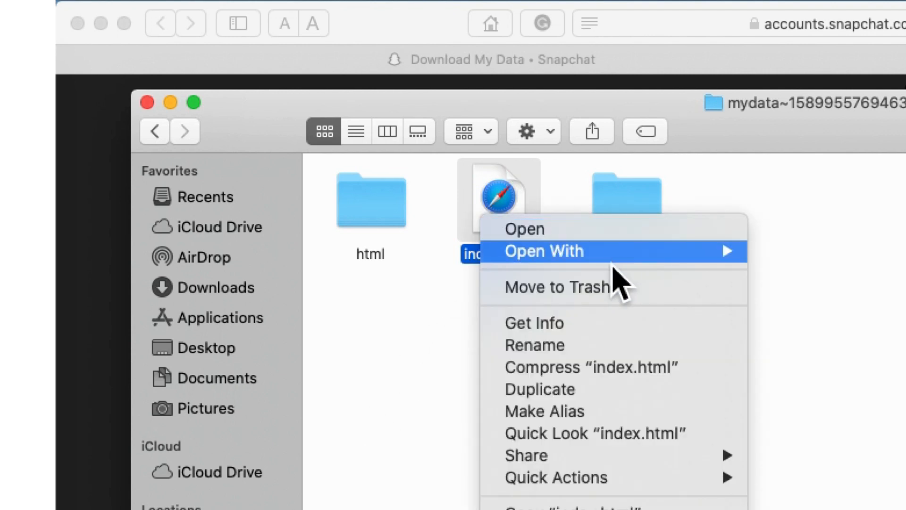